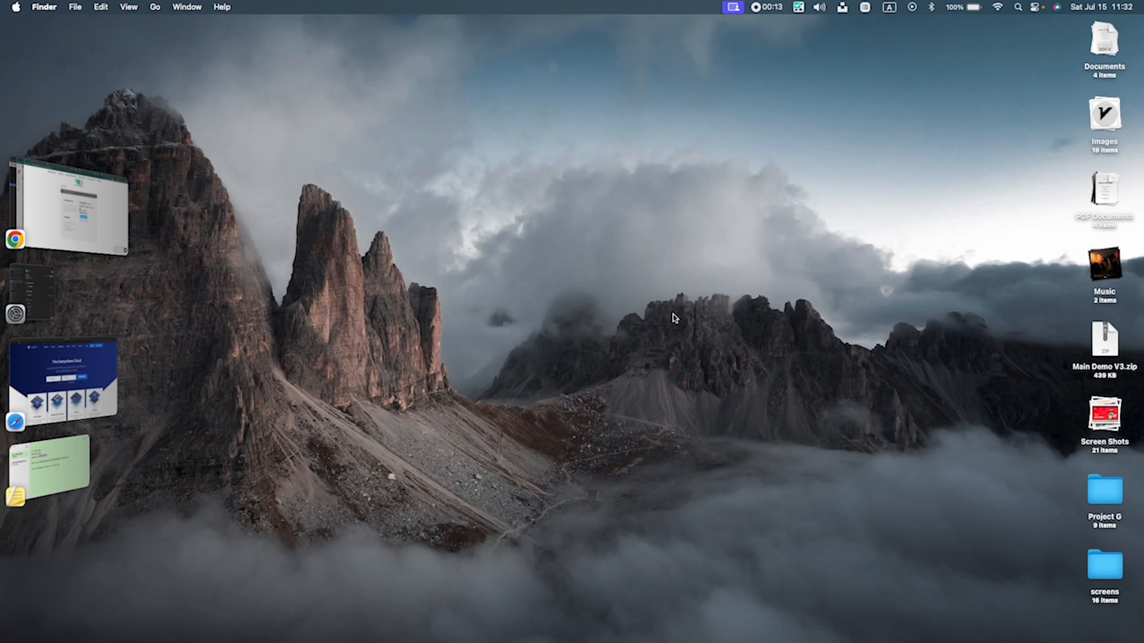
mouse_move(209, 395)
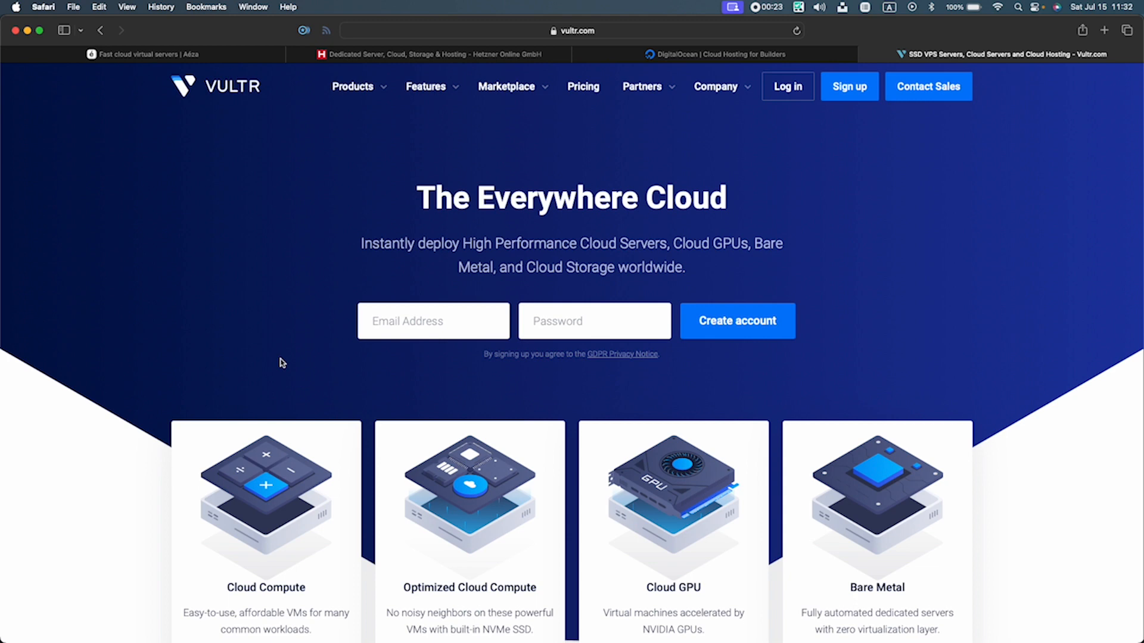
mouse_move(824, 217)
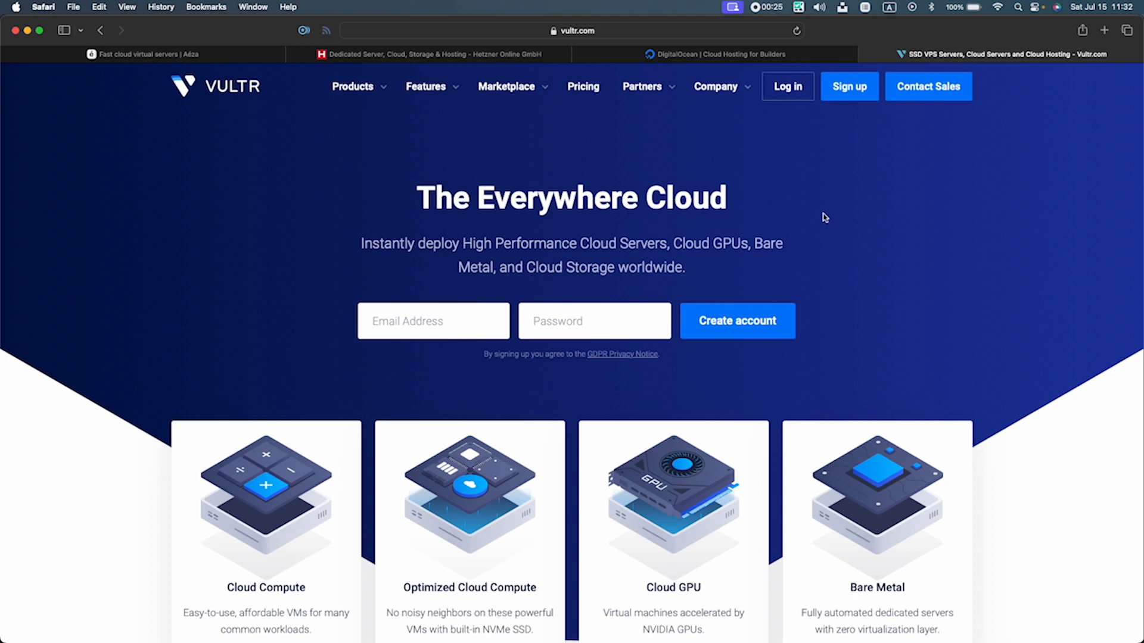
mouse_move(742, 87)
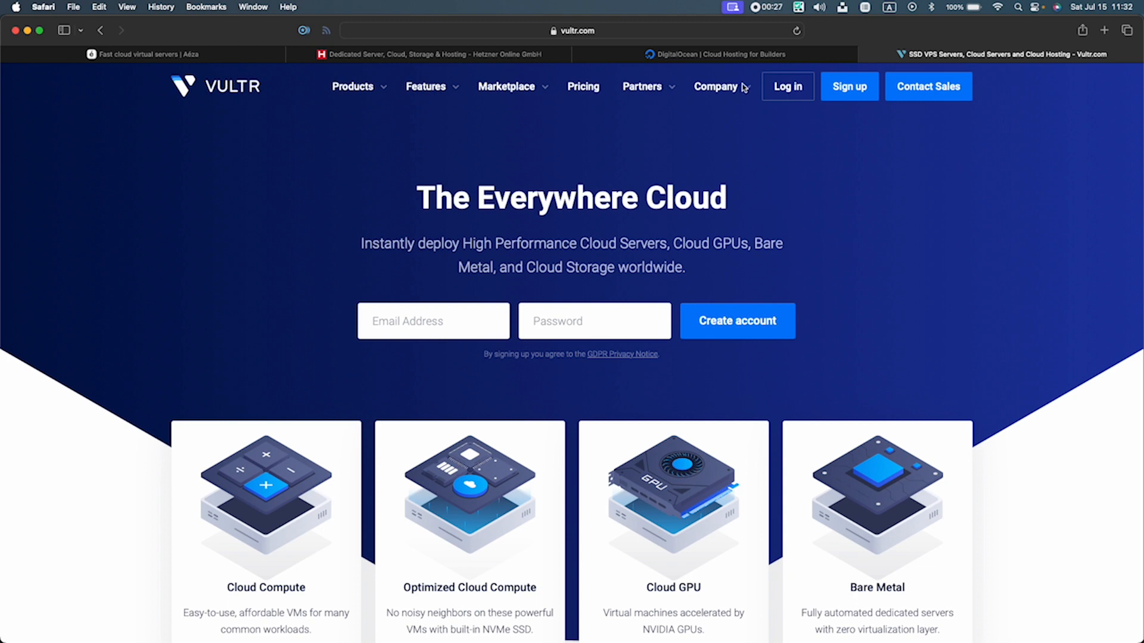
- Look through the DigitalOcean, Hetzner and Aeza VPS hosting pages in Safari
left_click(716, 54)
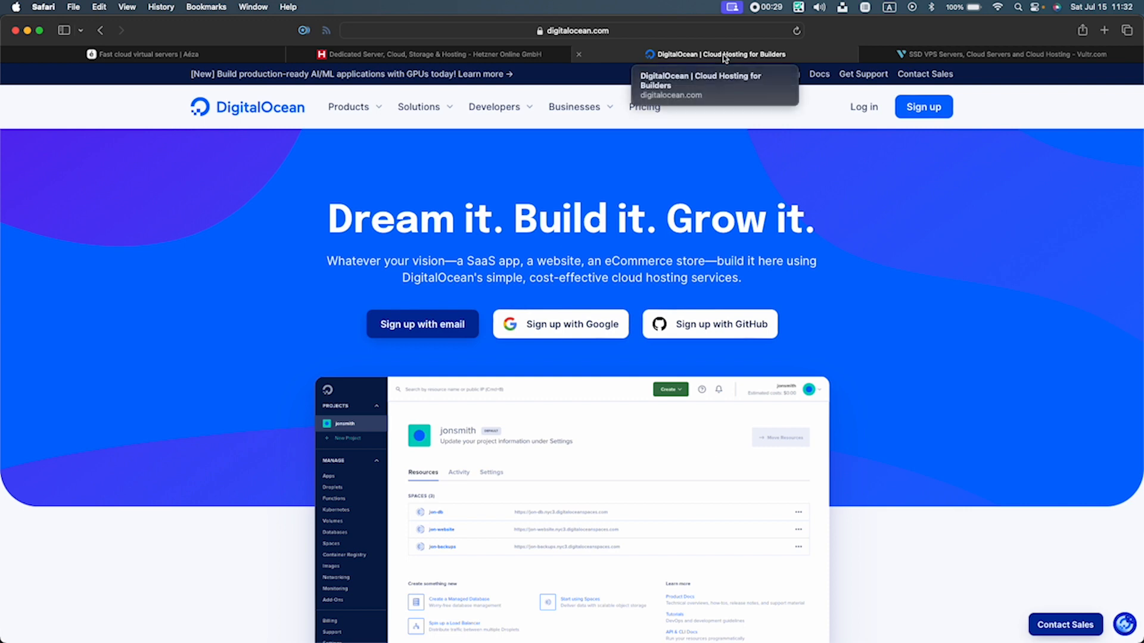
left_click(426, 54)
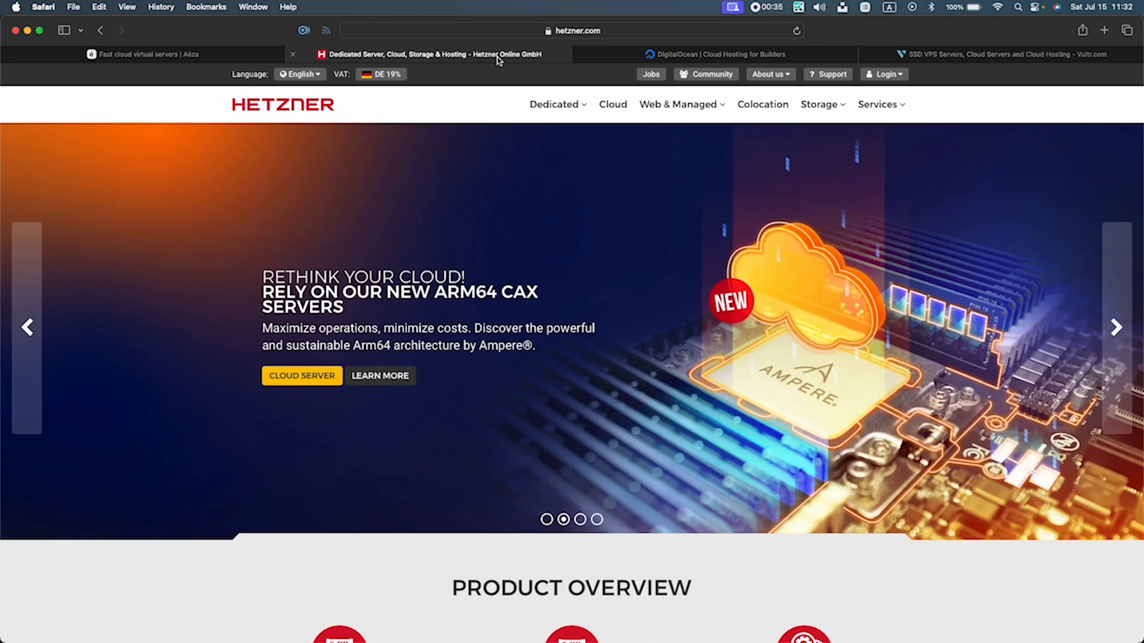
mouse_move(507, 229)
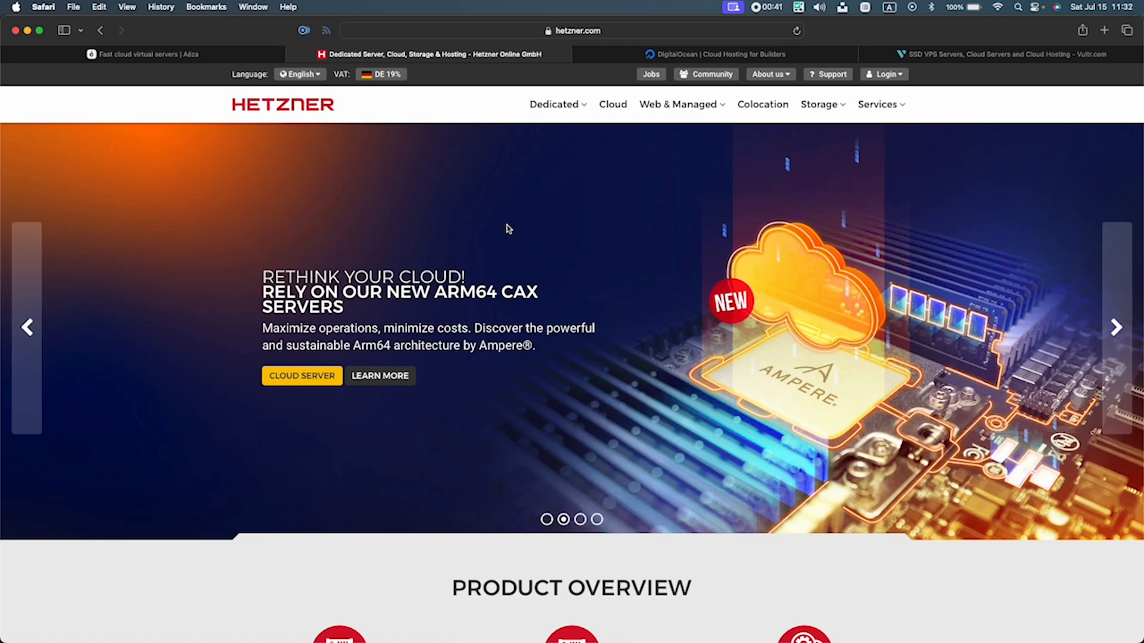
left_click(141, 54)
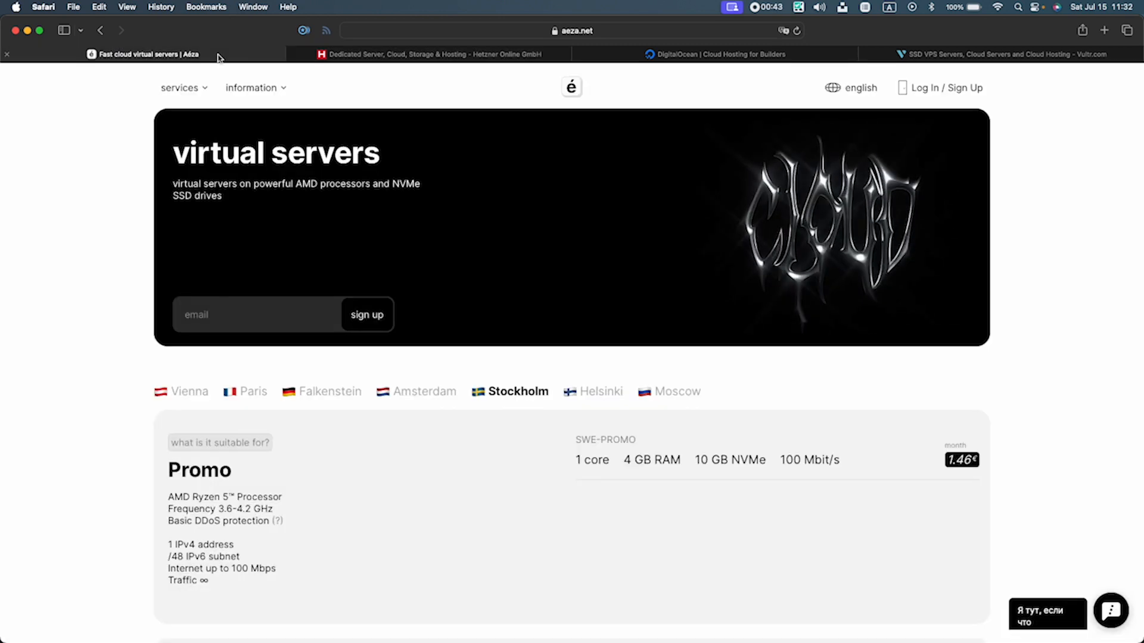
mouse_move(257, 59)
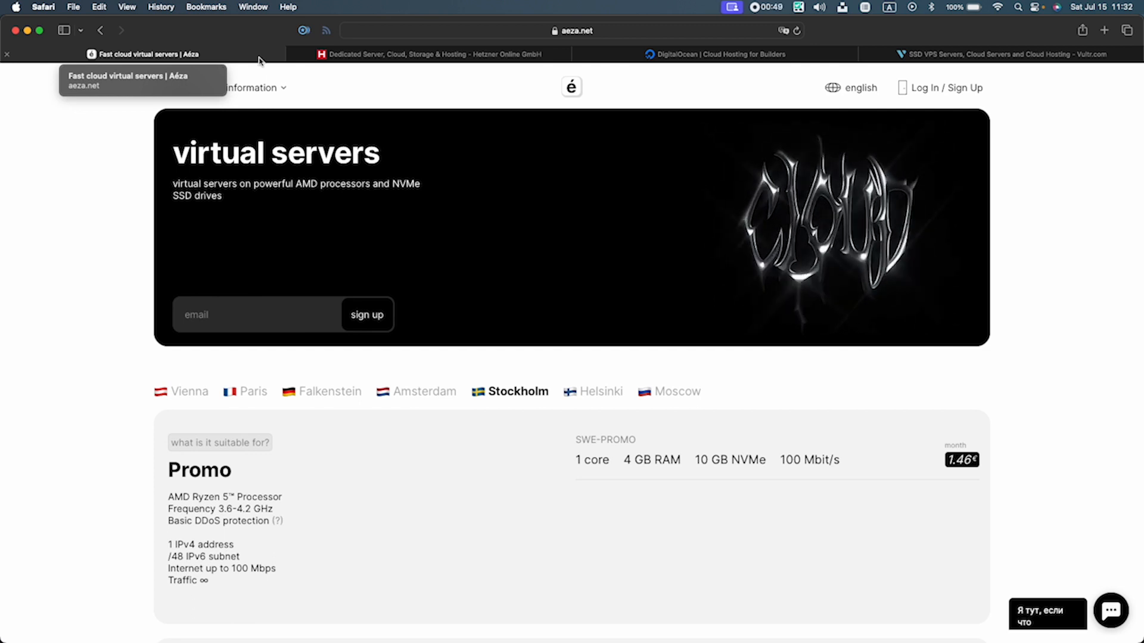
mouse_move(332, 122)
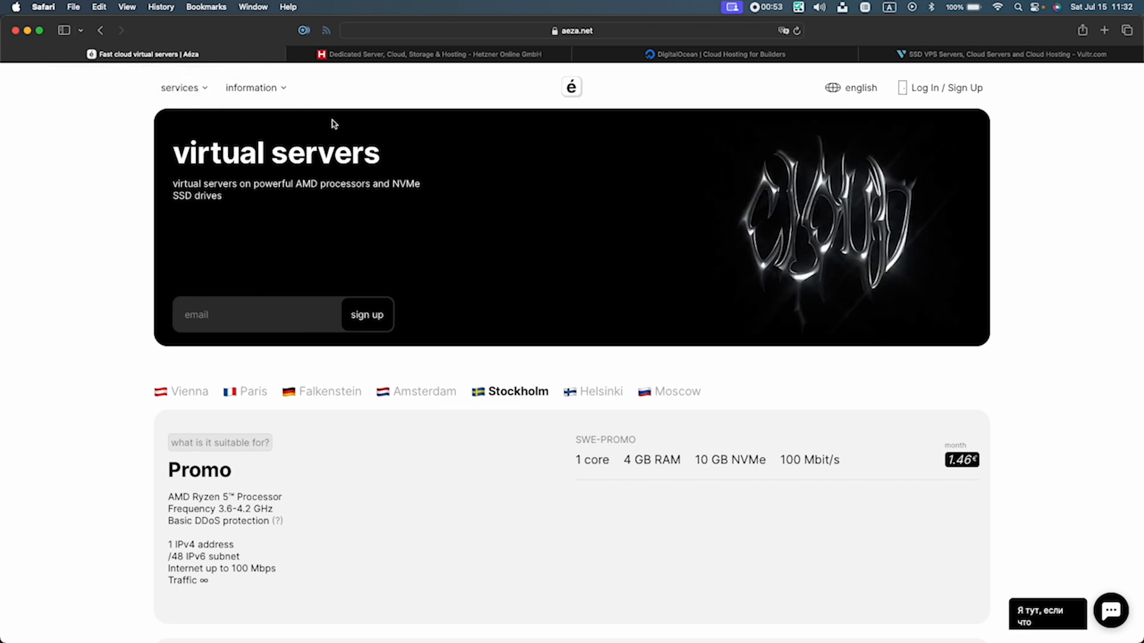
mouse_move(357, 479)
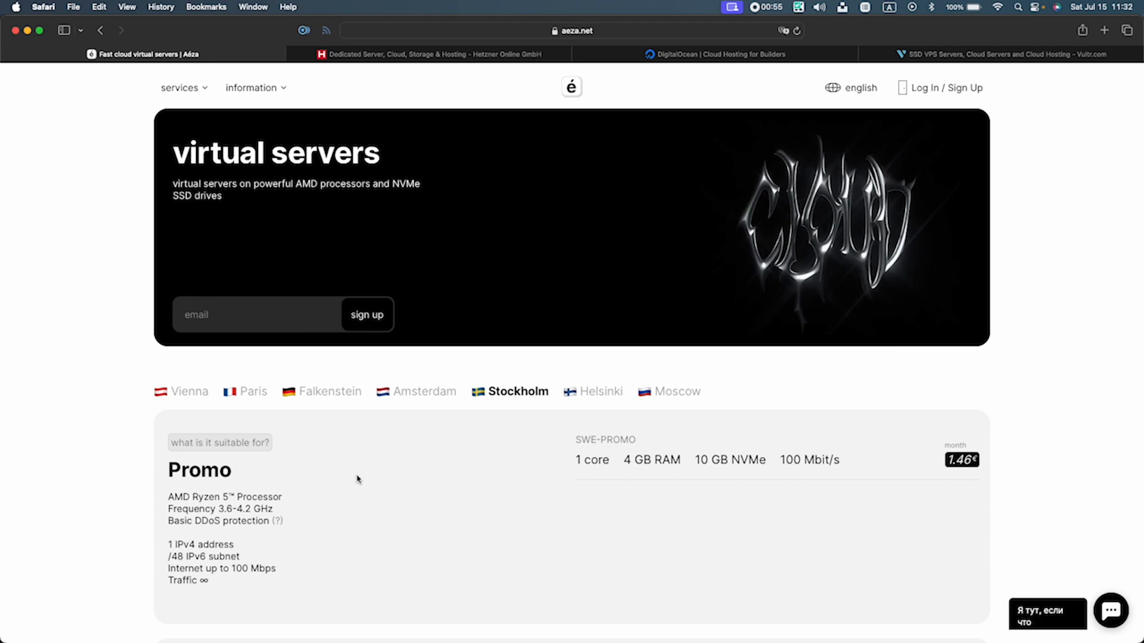
scroll("down", 3)
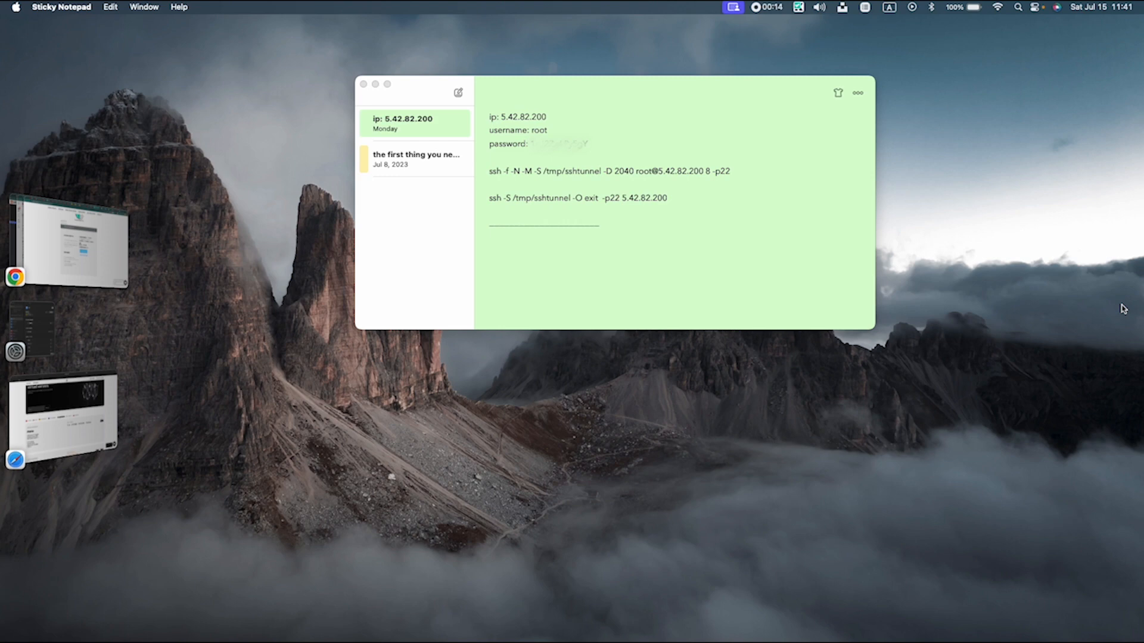
mouse_move(639, 123)
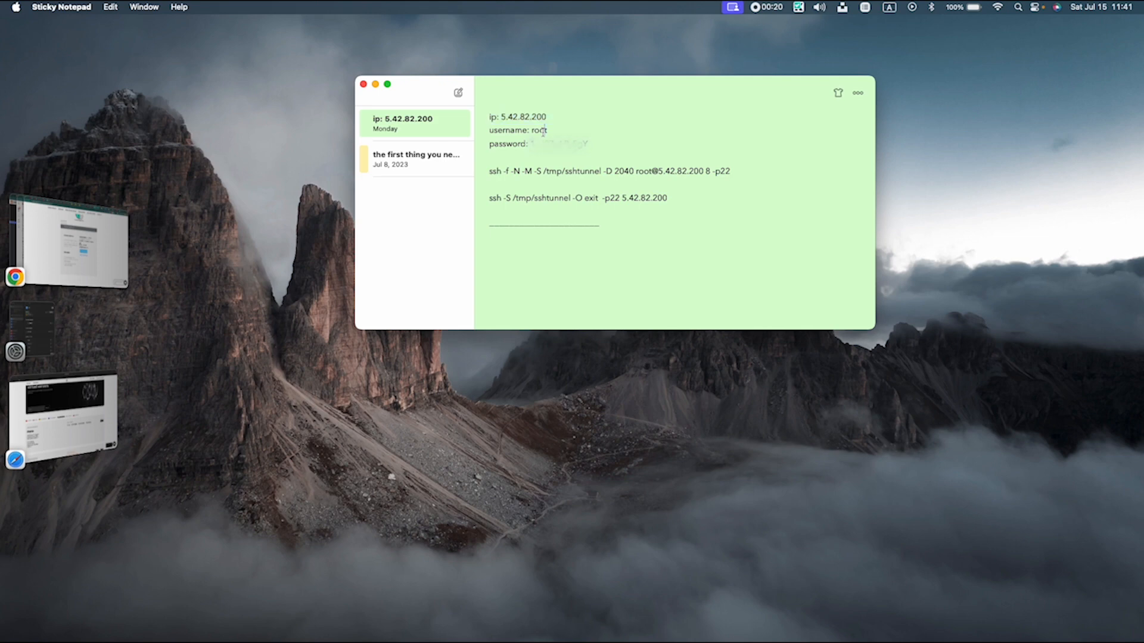
- Select 'root' in the note, then start a blank line after the ssh -f -N -M command
double_click(538, 130)
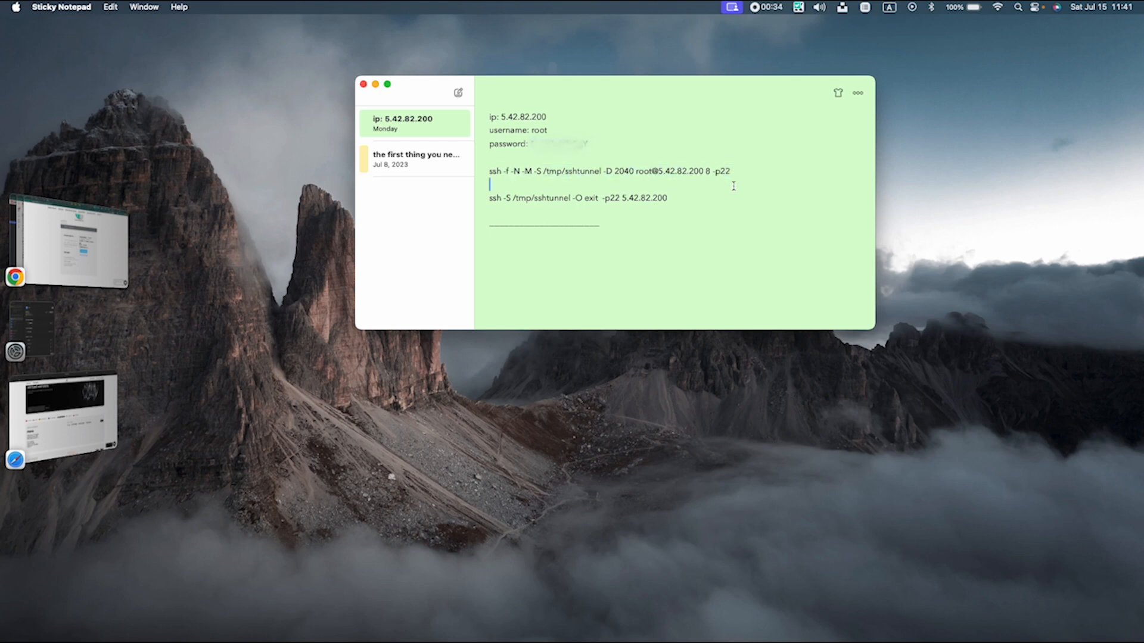
double_click(678, 170)
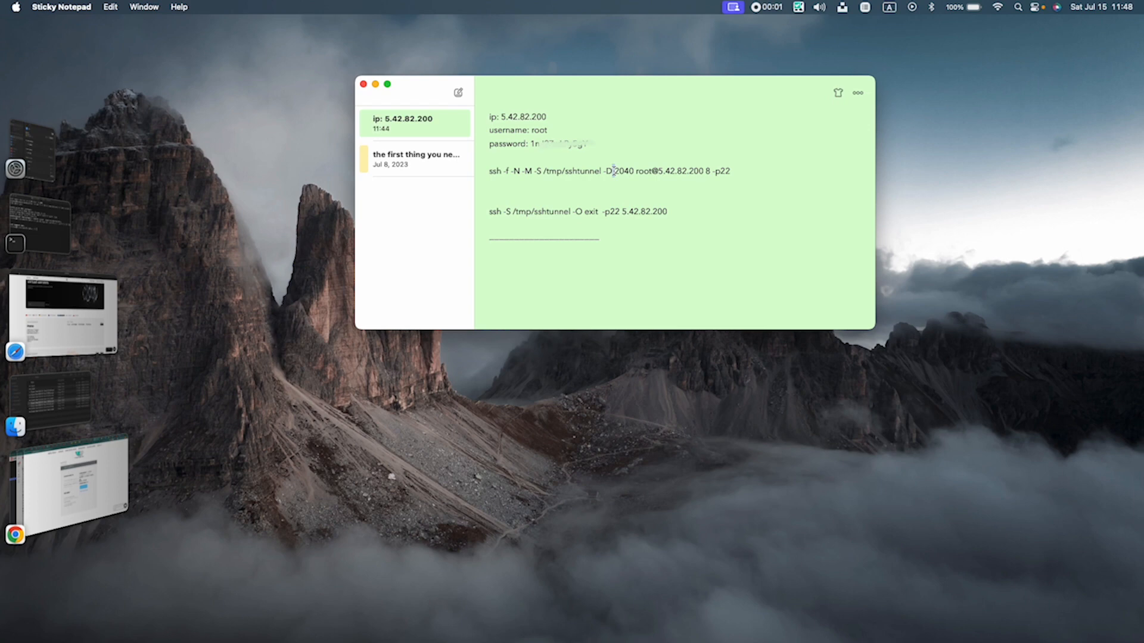
- Select and copy the whole ssh -f -N -M tunnel command line from the note
triple_click(609, 170)
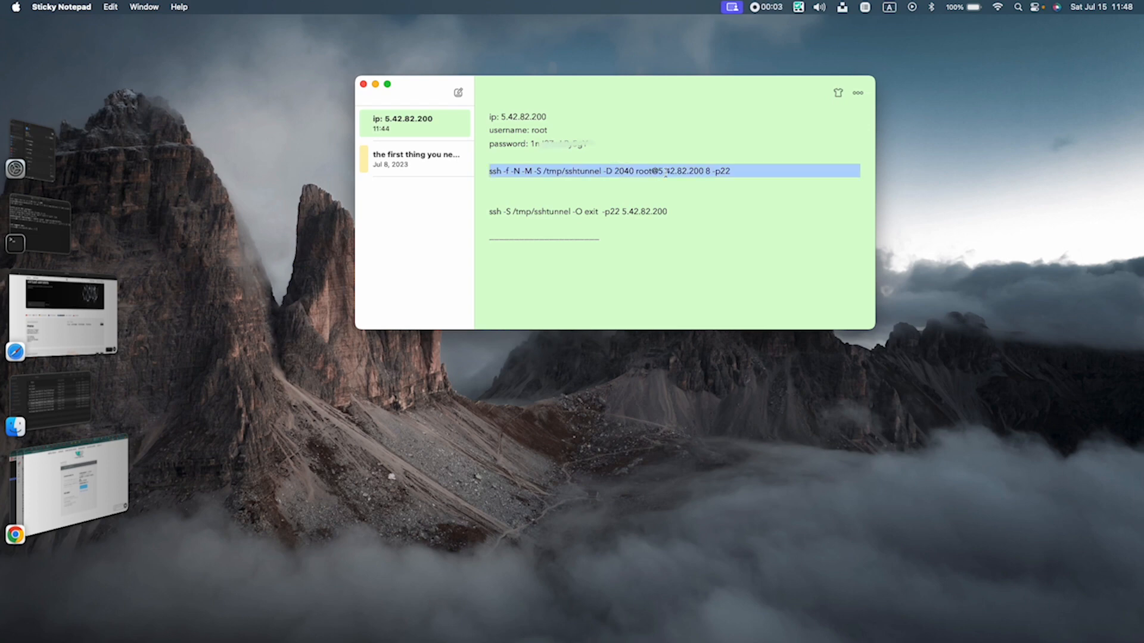
right_click(663, 170)
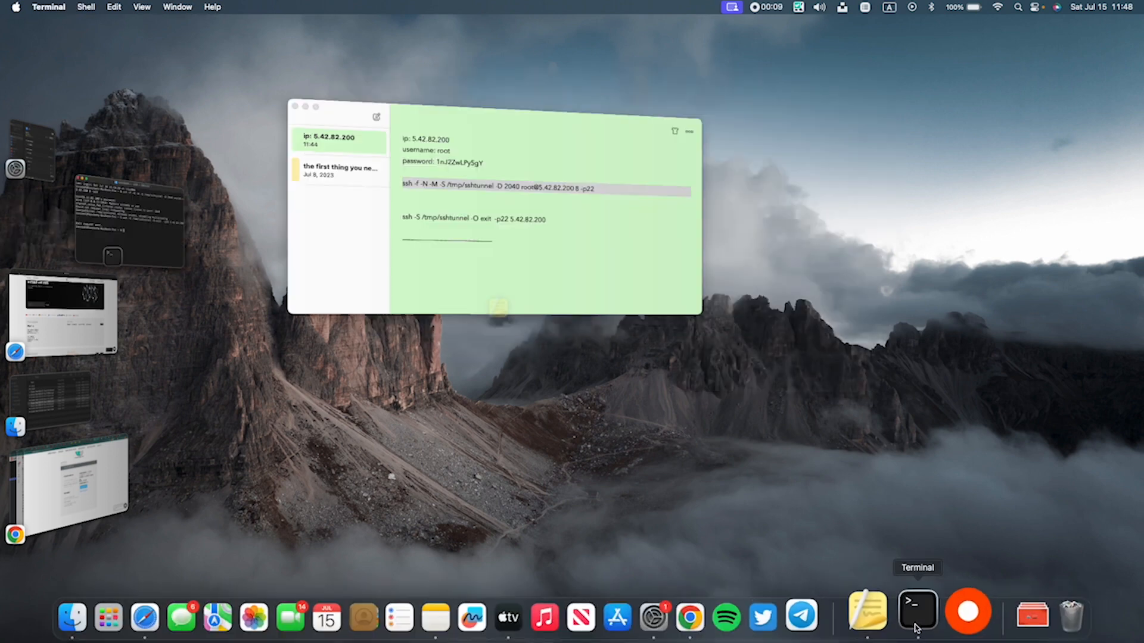
- Paste and run the ssh tunnel command at the Terminal prompt
right_click(482, 227)
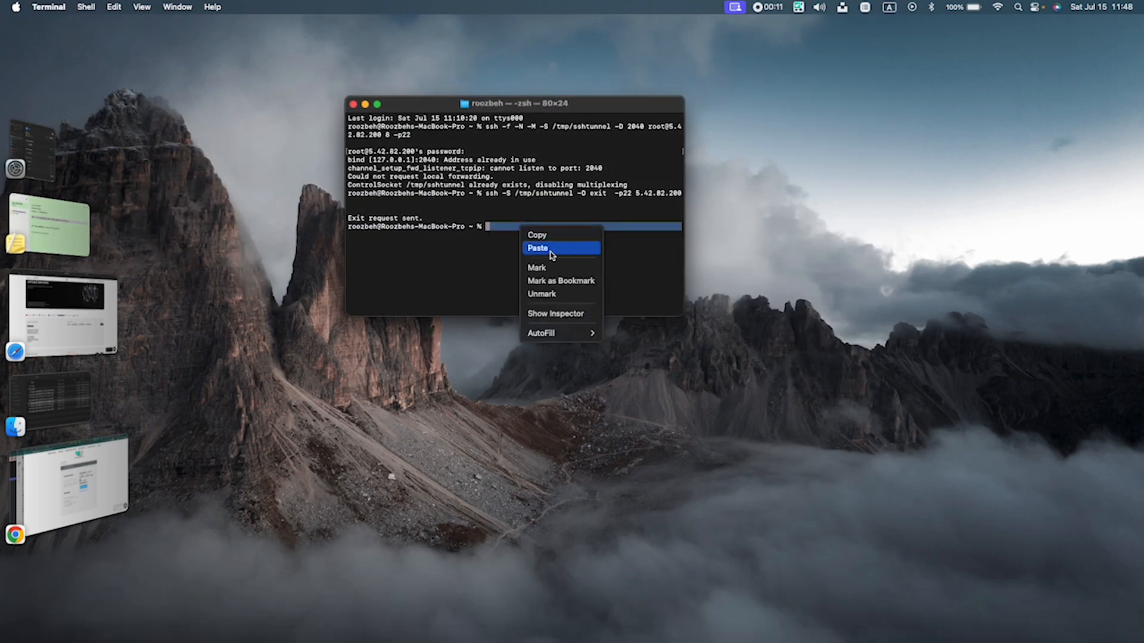
left_click(538, 247)
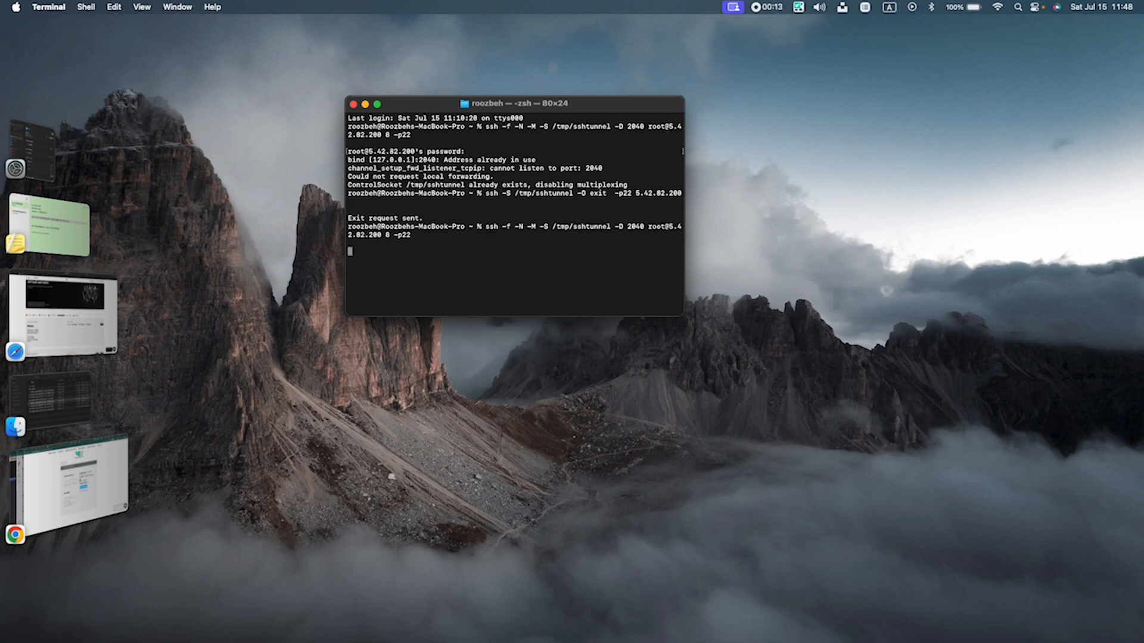
key("Return")
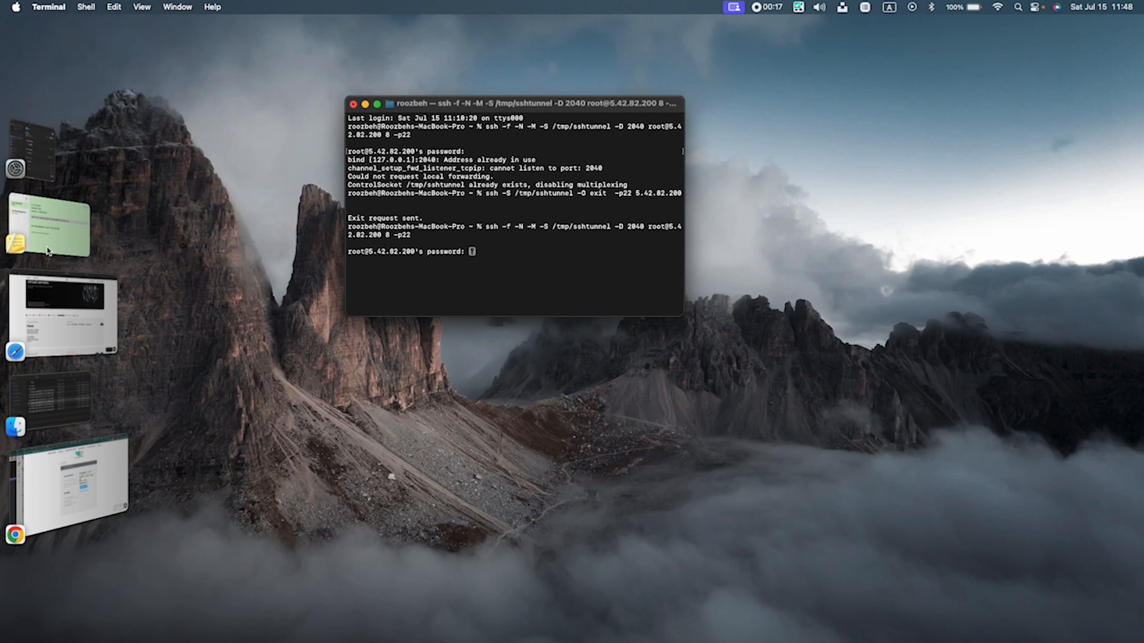
- Copy the server password from the note and paste it into the SSH password prompt
left_click(48, 226)
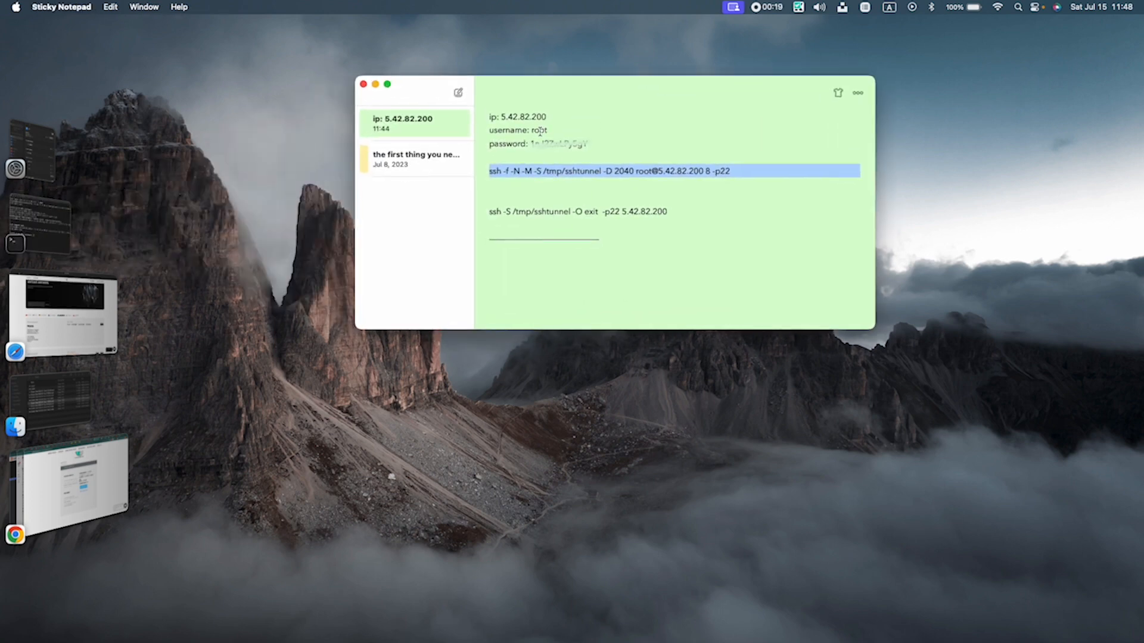
right_click(558, 143)
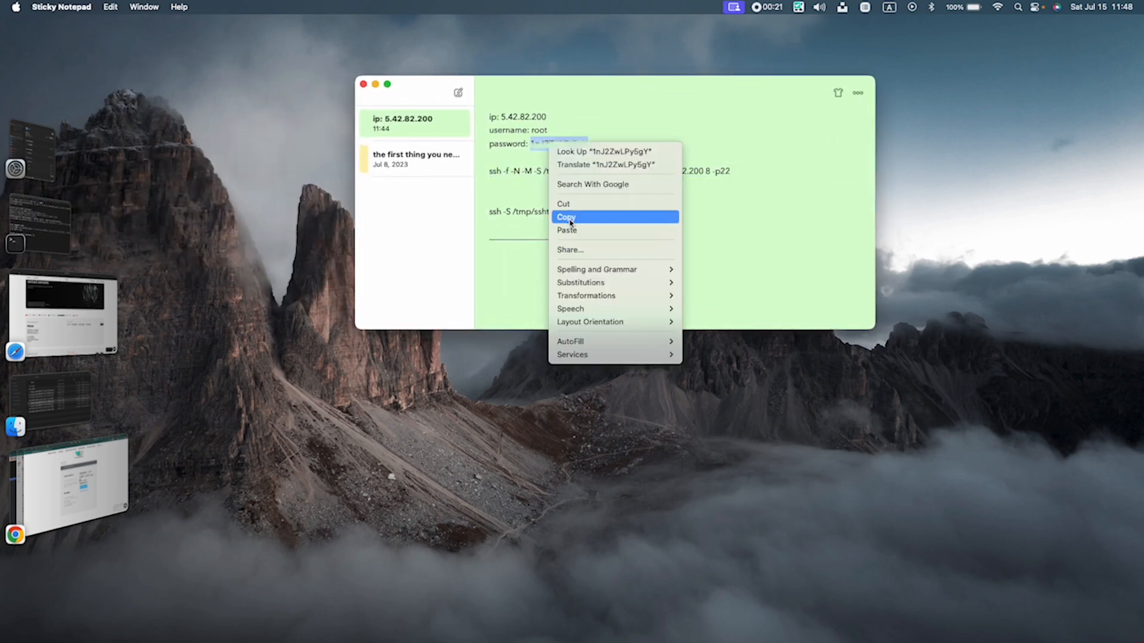
left_click(567, 217)
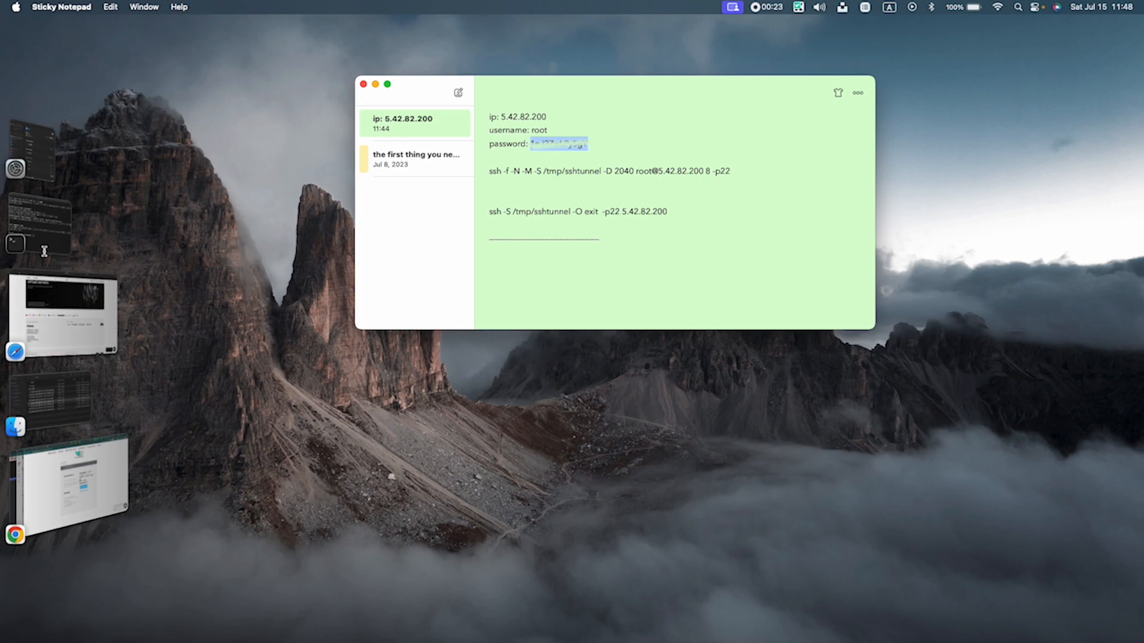
right_click(473, 251)
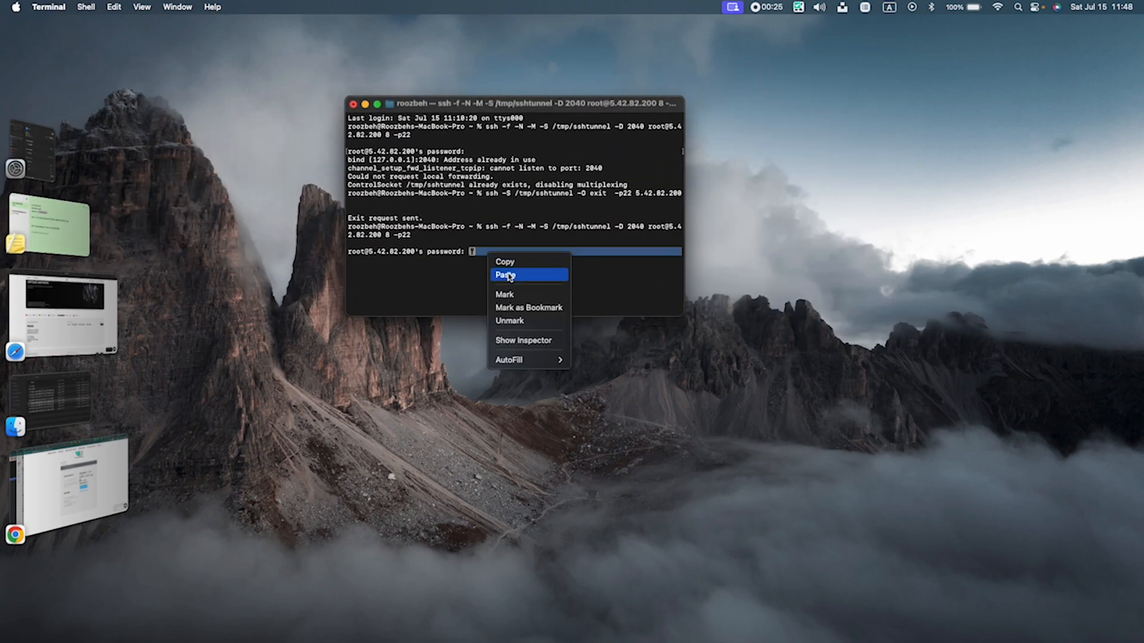
left_click(505, 275)
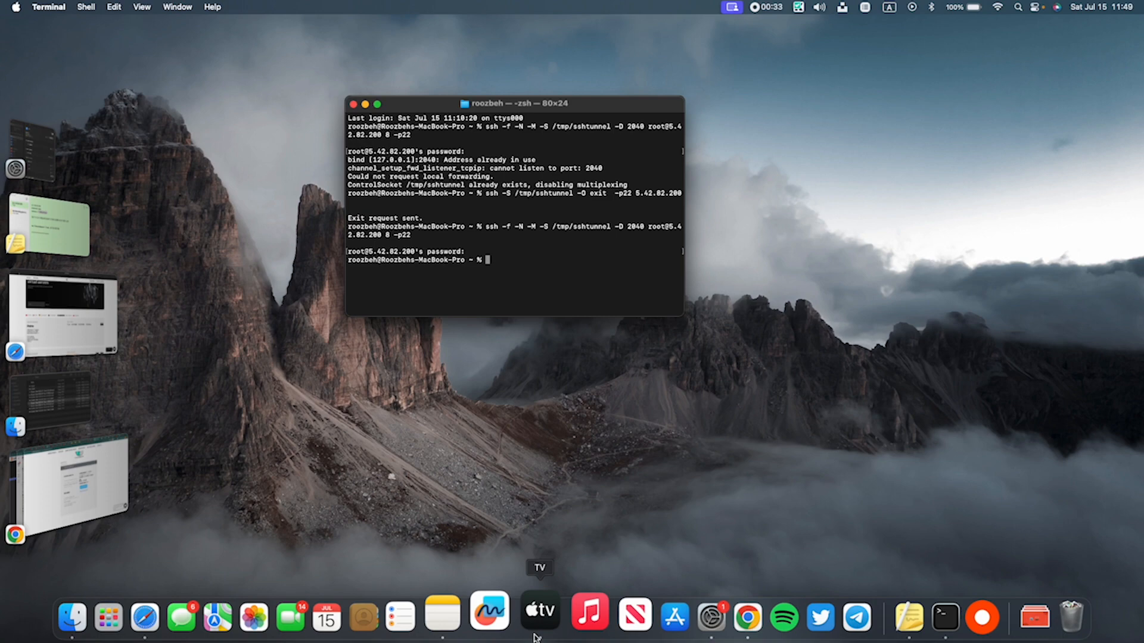
- Reach the connected Wi-Fi network's Proxies settings in System Settings
left_click(683, 617)
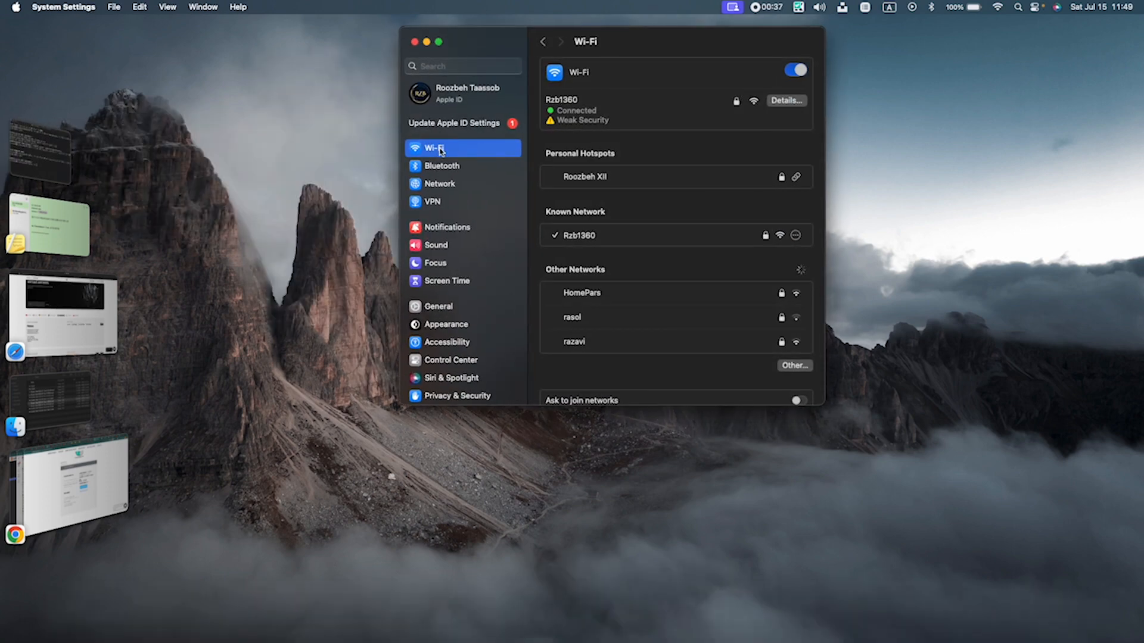
left_click(785, 100)
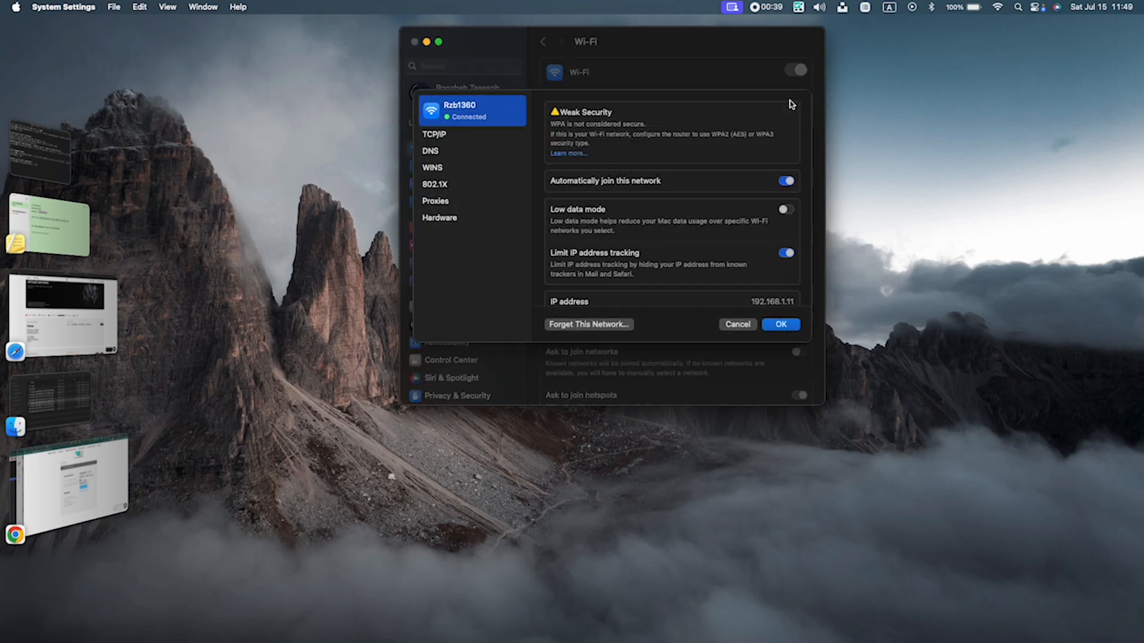
left_click(436, 200)
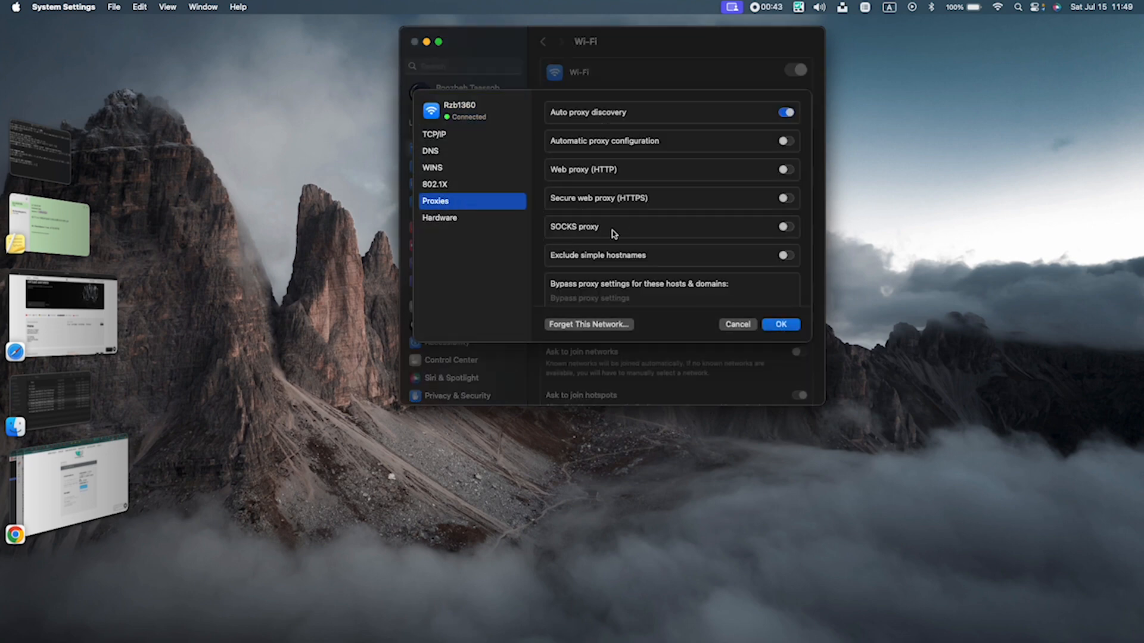
- Enable the SOCKS proxy at 127.0.0.1 port 2040 and confirm with OK
left_click(785, 227)
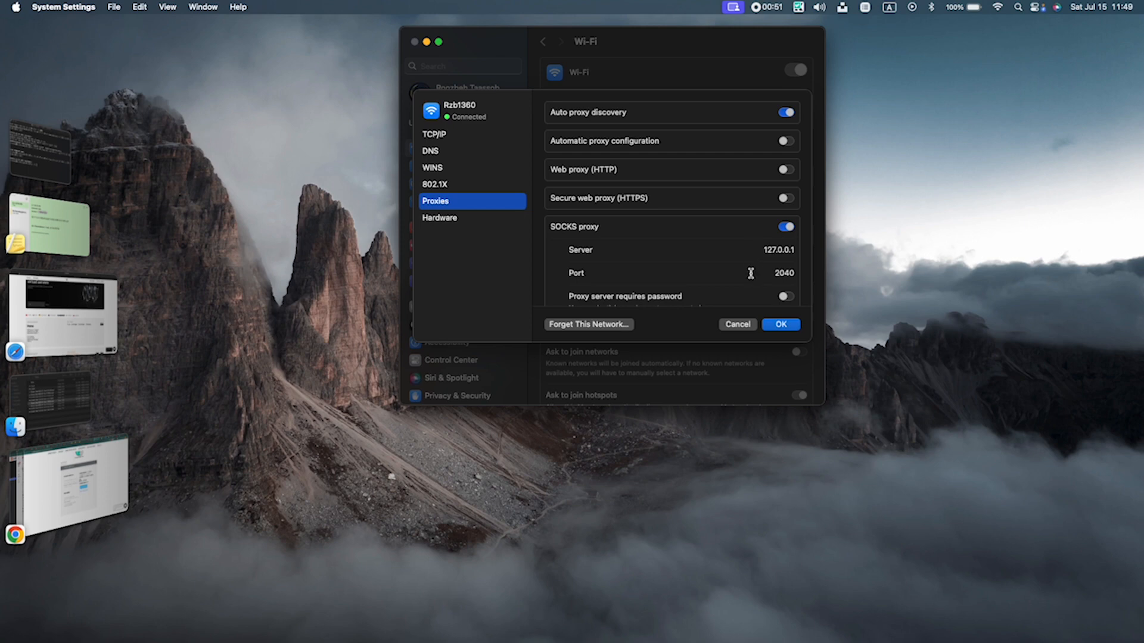
scroll("down", 3)
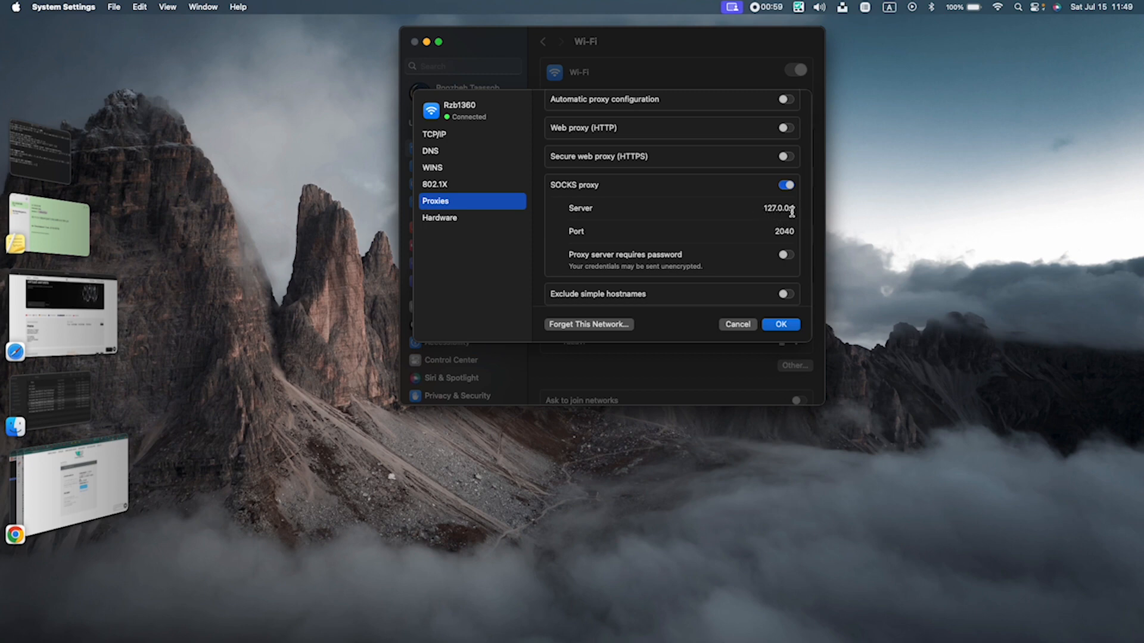
mouse_move(602, 240)
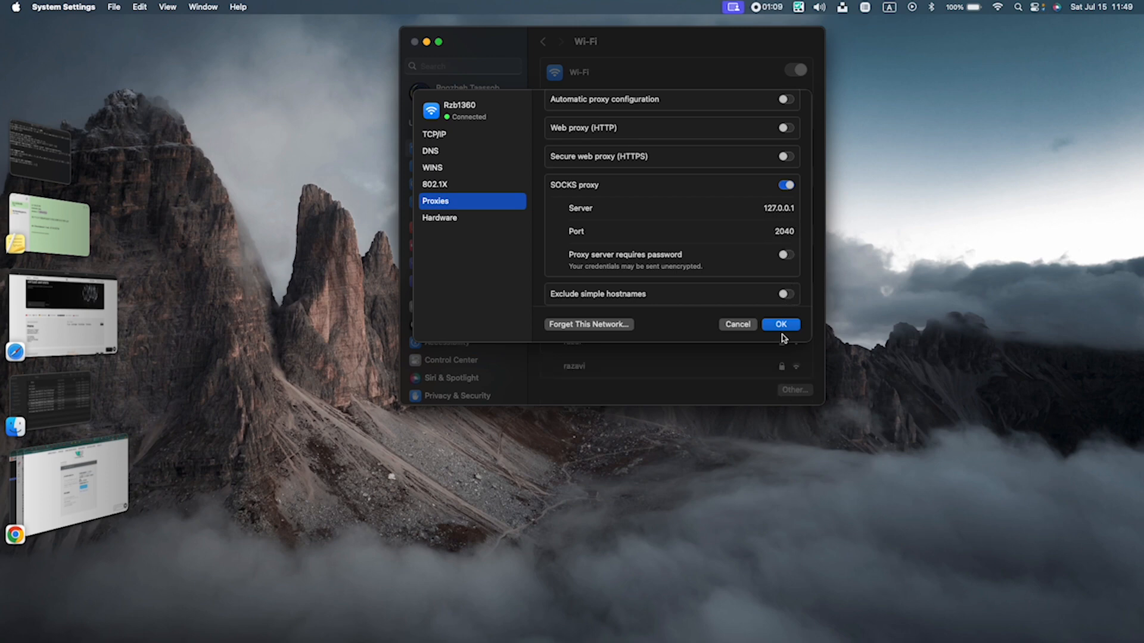
left_click(779, 324)
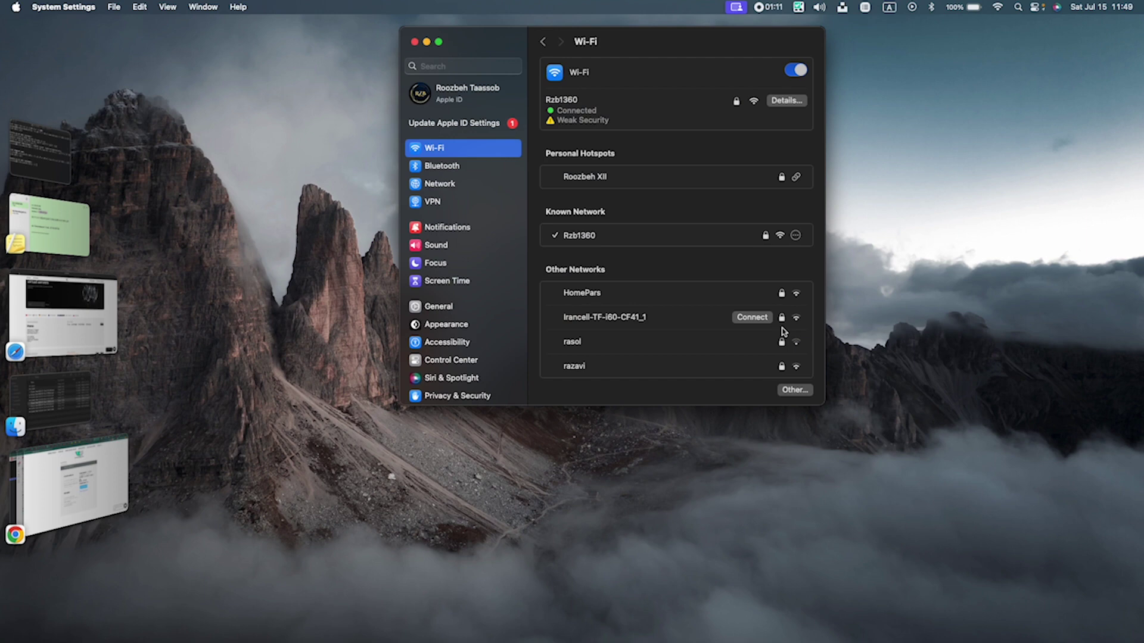
mouse_move(903, 241)
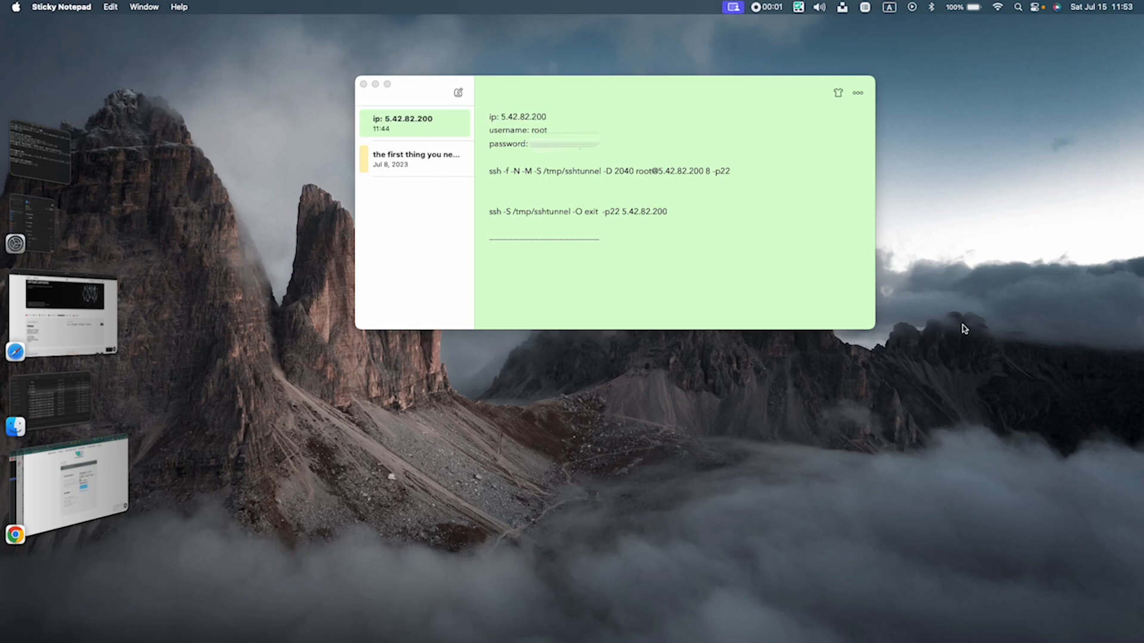
mouse_move(823, 281)
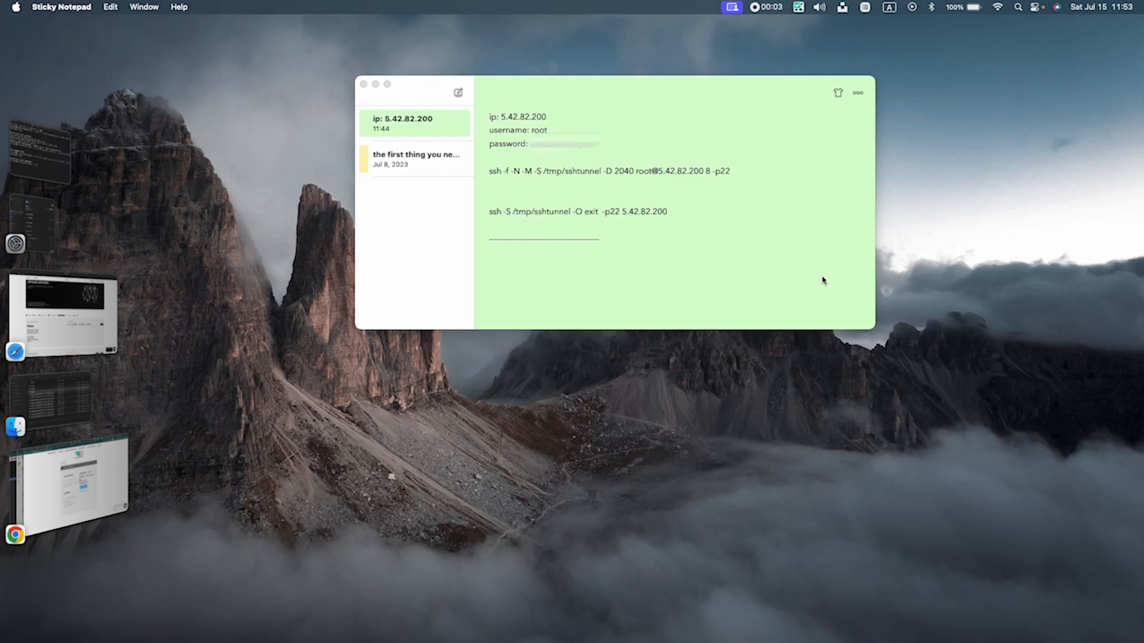
- Select the 'ssh -S /tmp/sshtunnel -O exit' disconnect command line in the note
triple_click(578, 211)
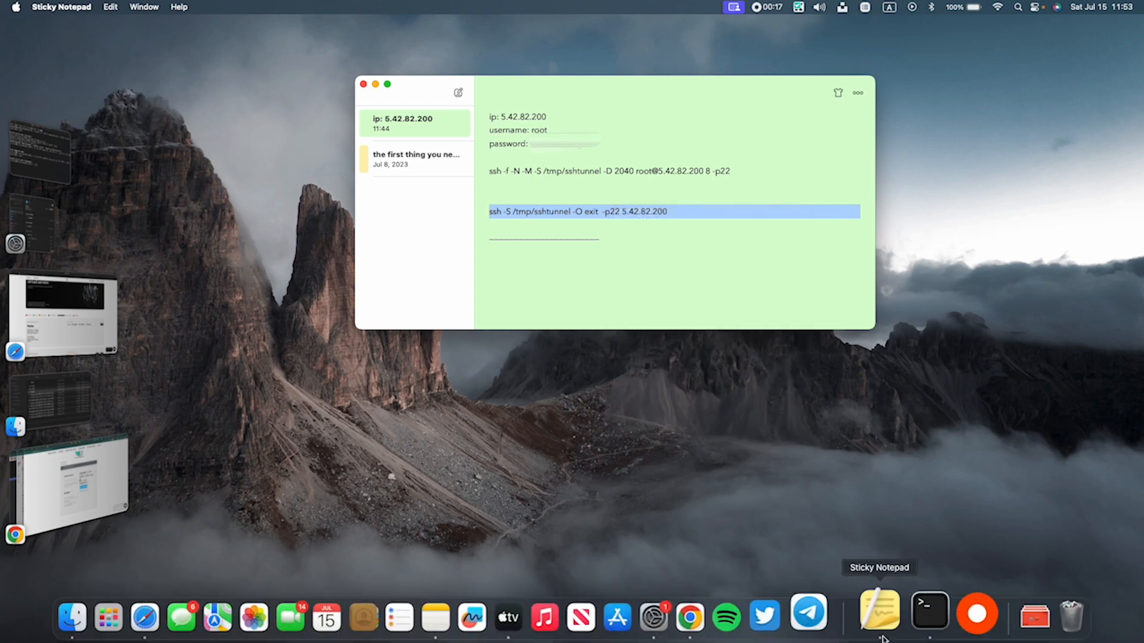
right_click(488, 260)
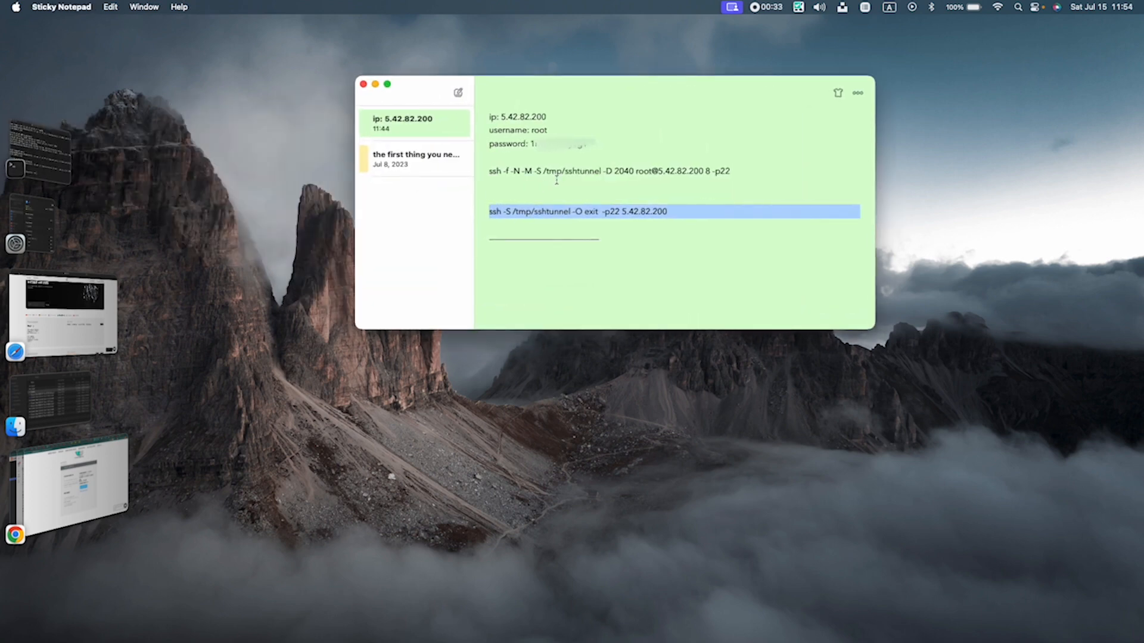
mouse_move(629, 238)
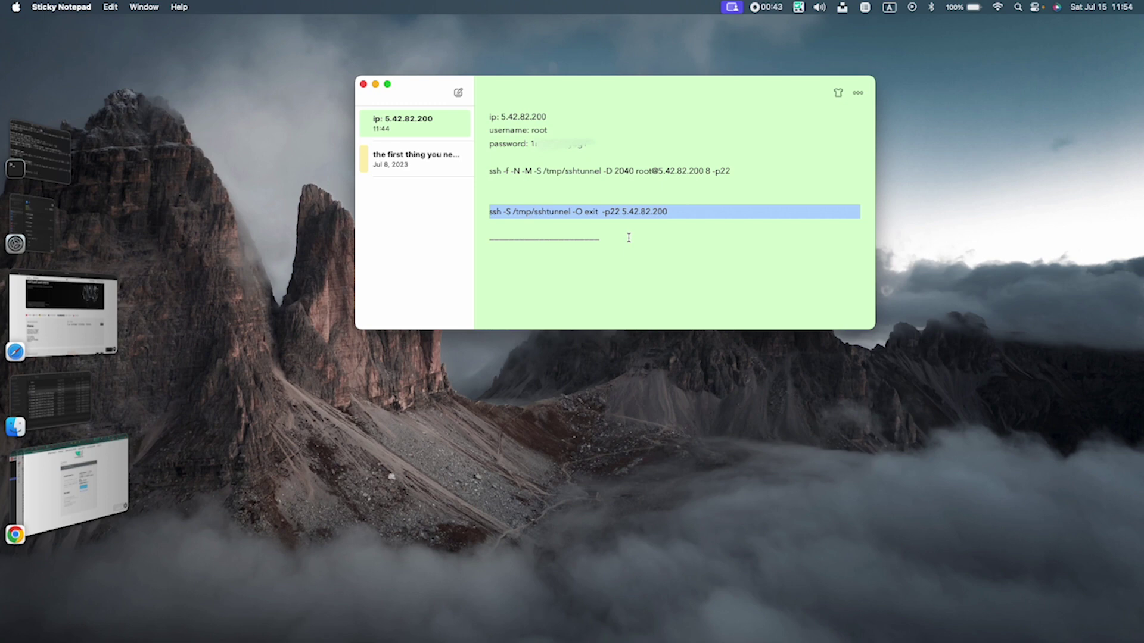
mouse_move(690, 112)
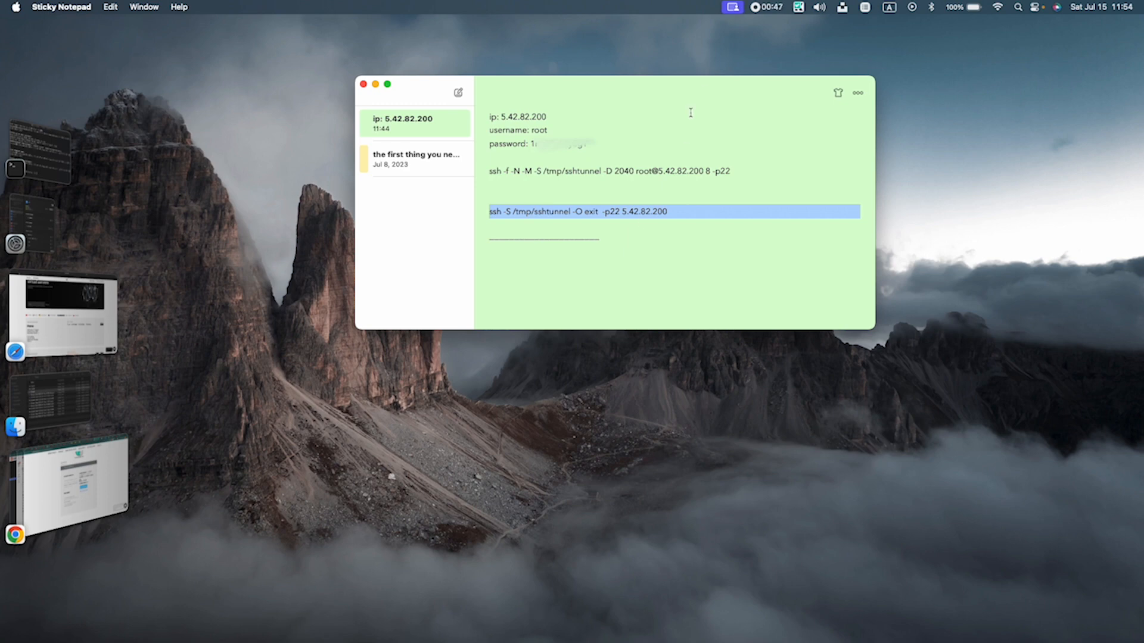